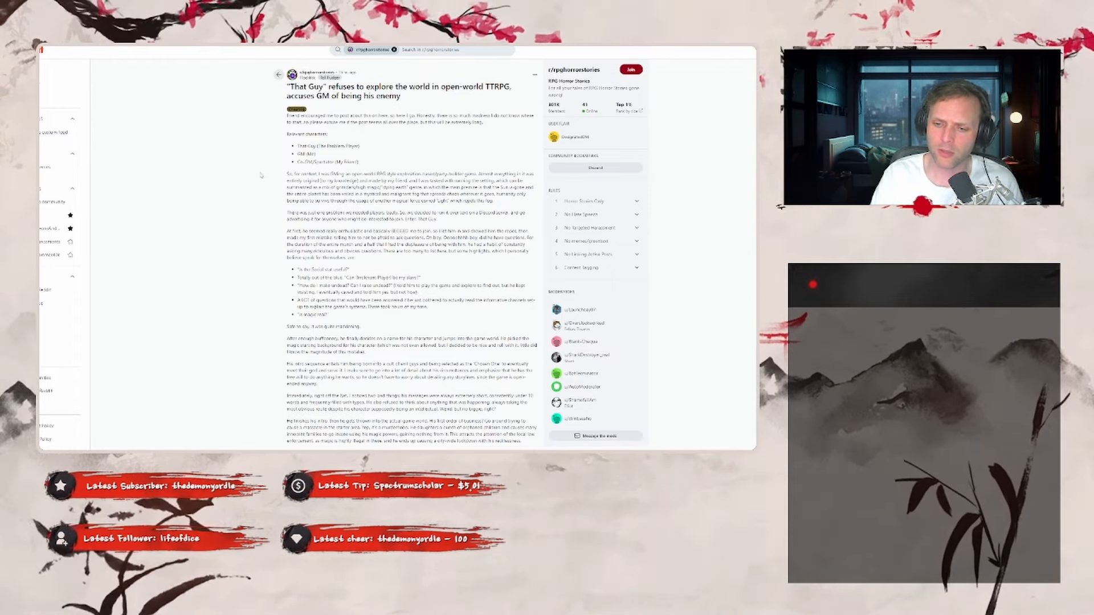
Step: Scroll down the open-world TTRPG post to where "That Guy" accuses the GM
{"action": "scroll", "scroll_direction": "down", "scroll_amount": 3}
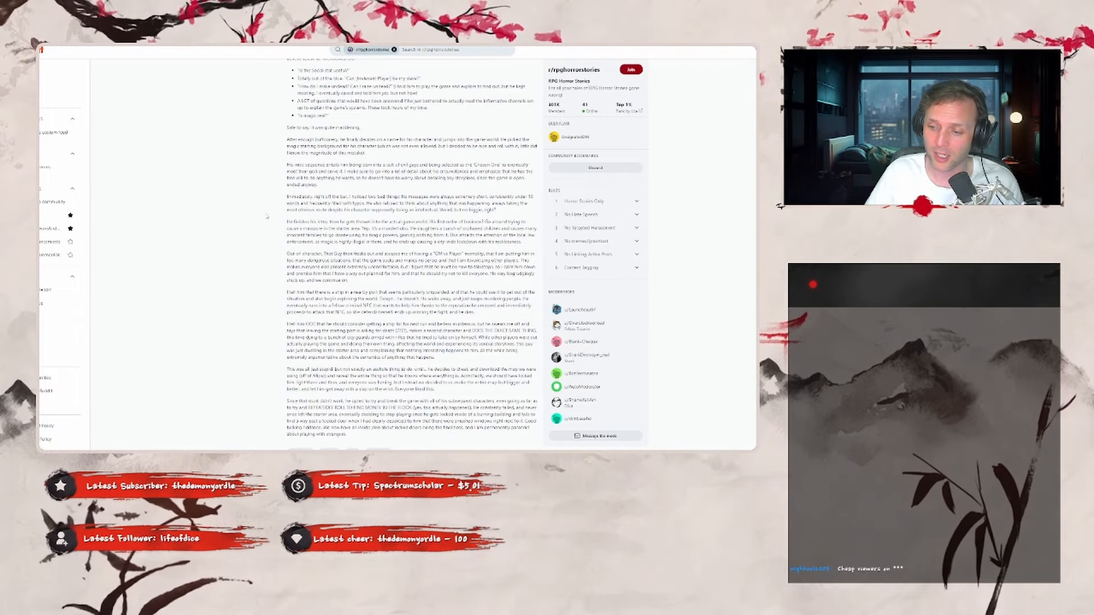
{"action": "scroll", "scroll_direction": "down", "scroll_amount": 3}
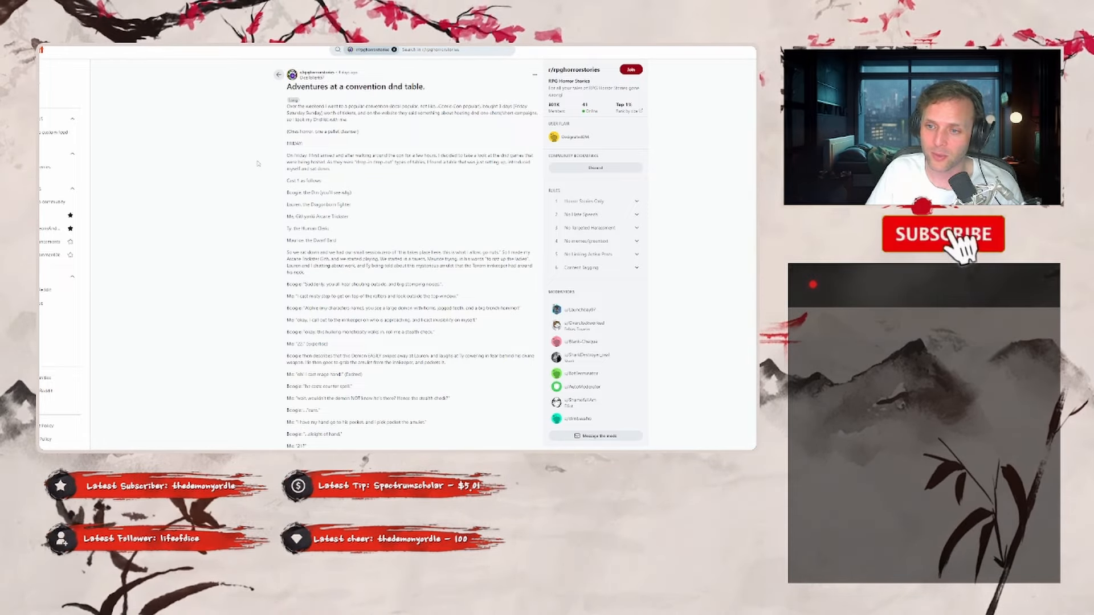
Step: Scroll through the convention D&D table story to its ending and the first comments
{"action": "left_click", "coordinate": [942, 234]}
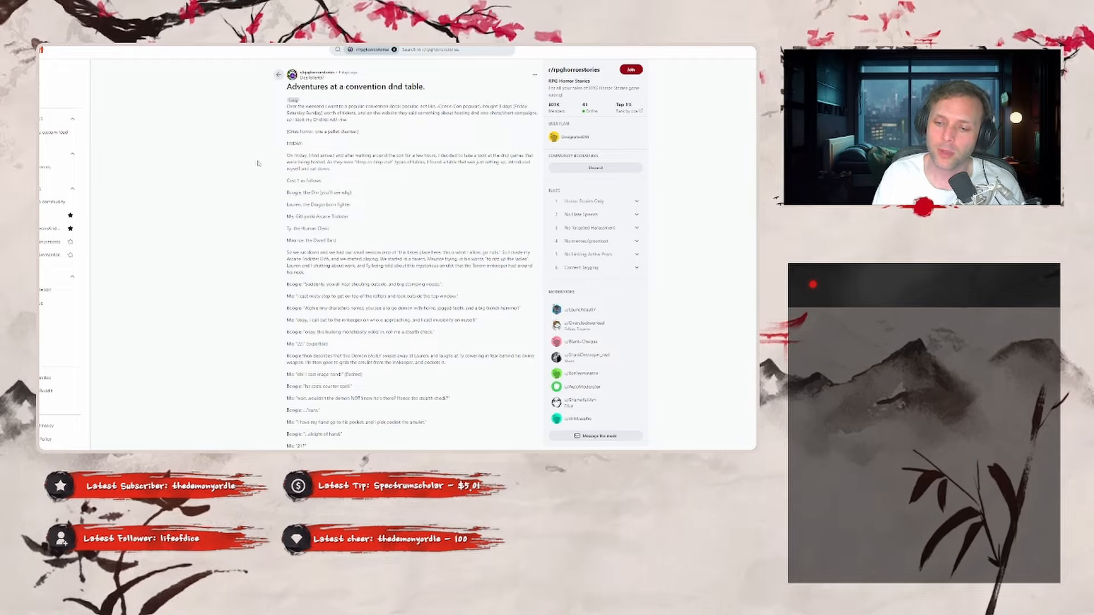
{"action": "scroll", "scroll_direction": "down", "scroll_amount": 3}
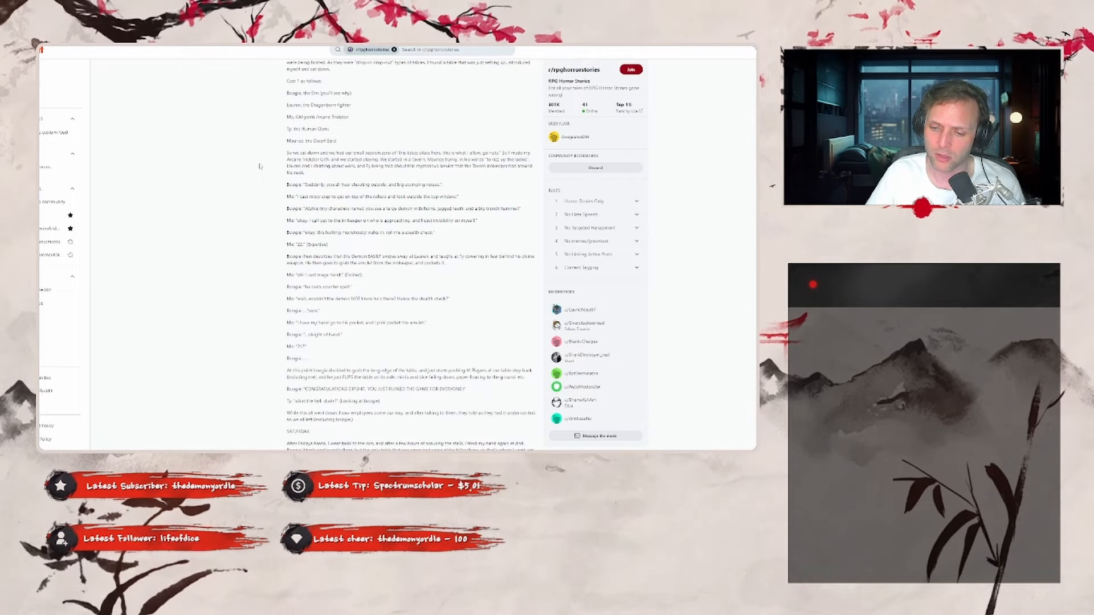
{"action": "scroll", "scroll_direction": "down", "scroll_amount": 3}
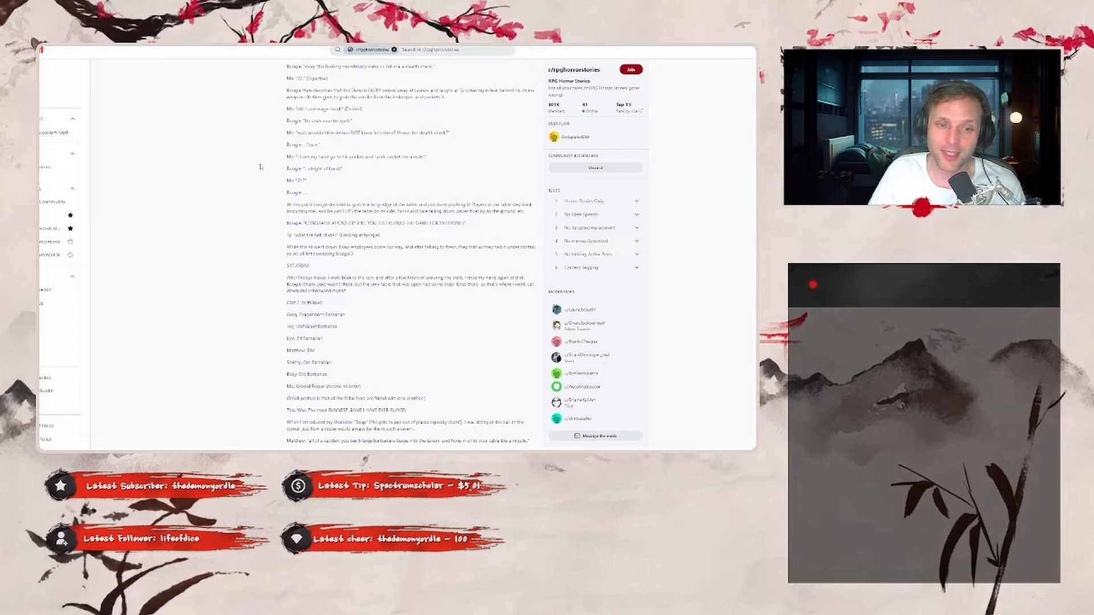
{"action": "scroll", "scroll_direction": "down", "scroll_amount": 3}
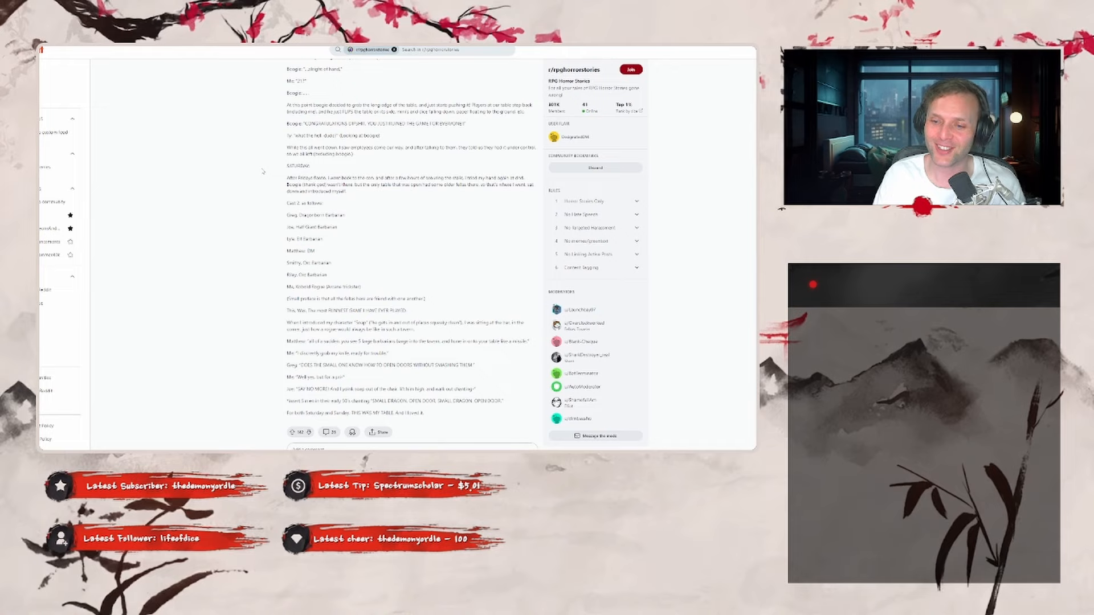
{"action": "scroll", "scroll_direction": "down", "scroll_amount": 3}
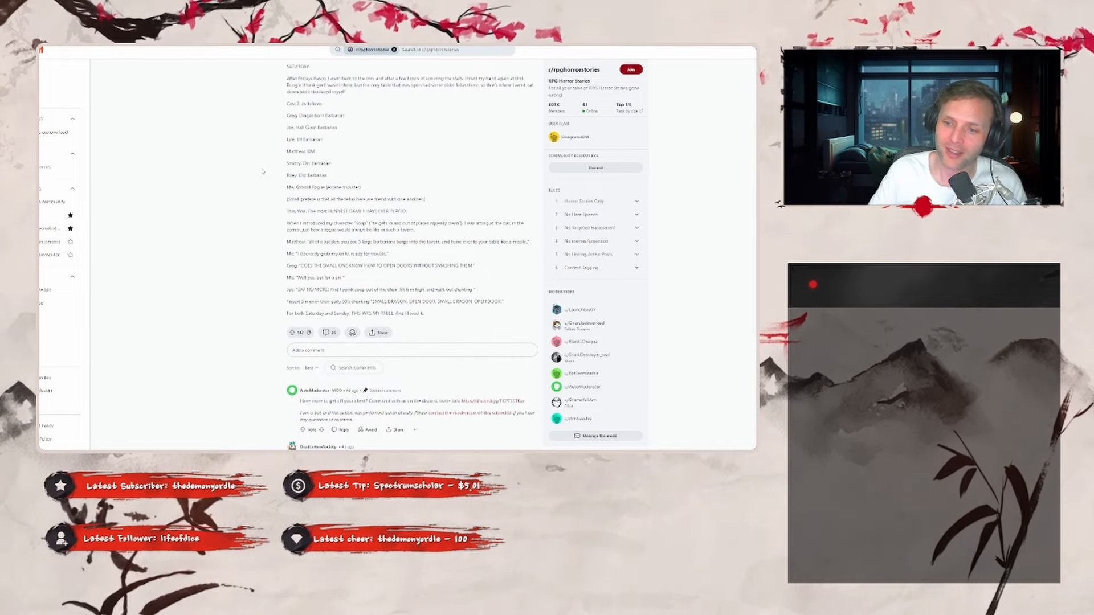